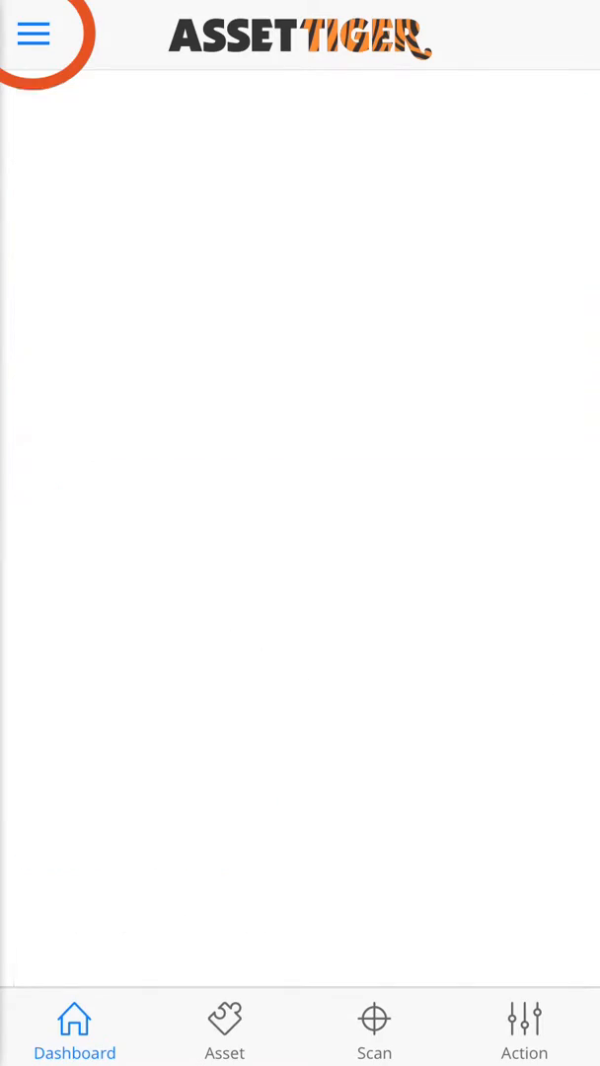
# - Reach the Barcode Scanner setting under Setup from the app menu
pyautogui.click(33, 36)
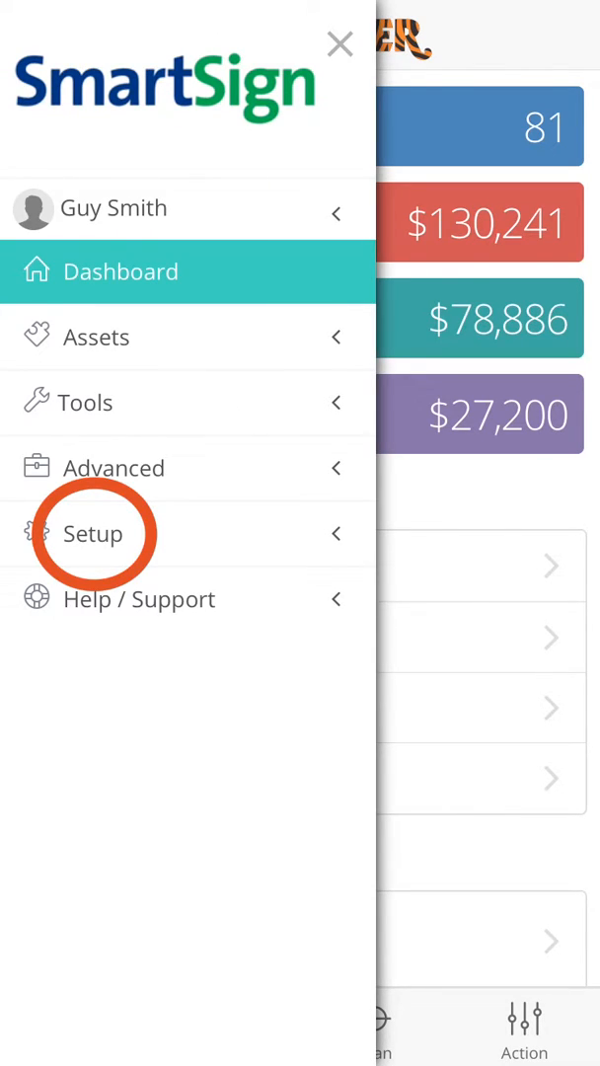
pyautogui.click(94, 533)
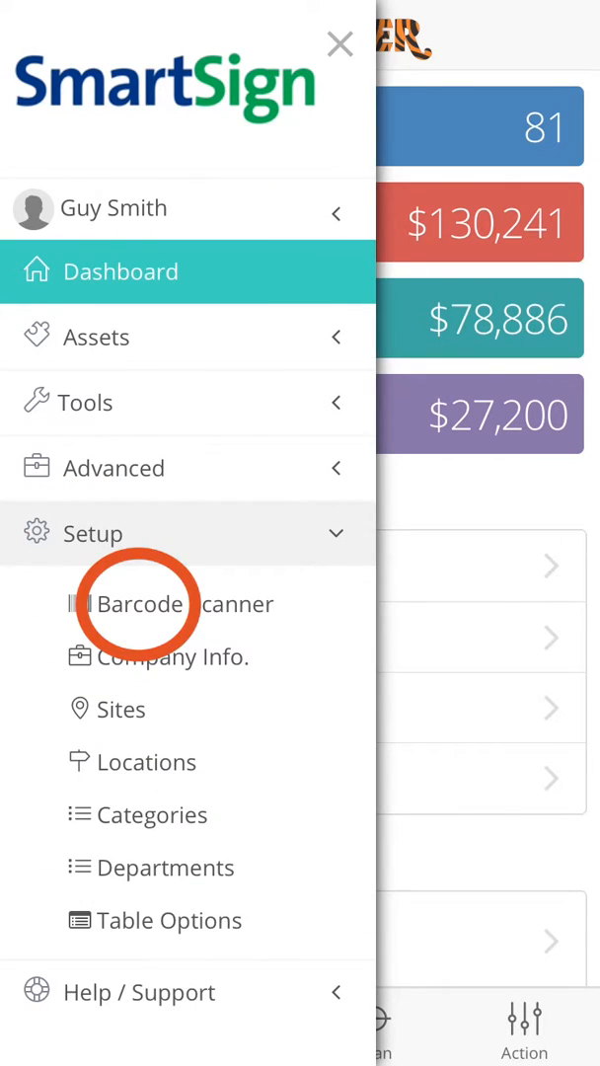
pyautogui.click(339, 44)
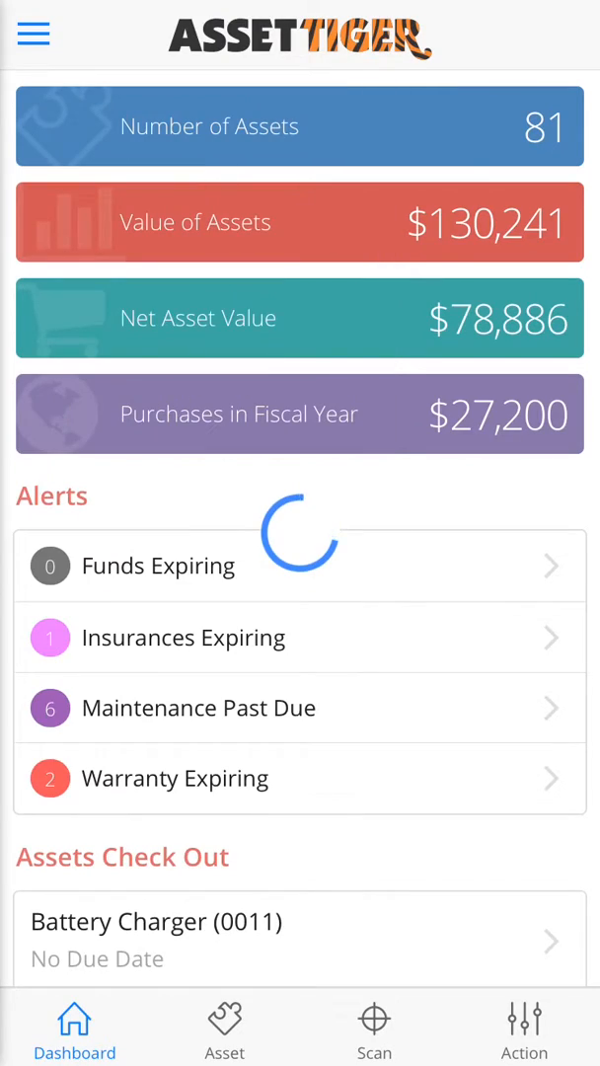
pyautogui.click(375, 1026)
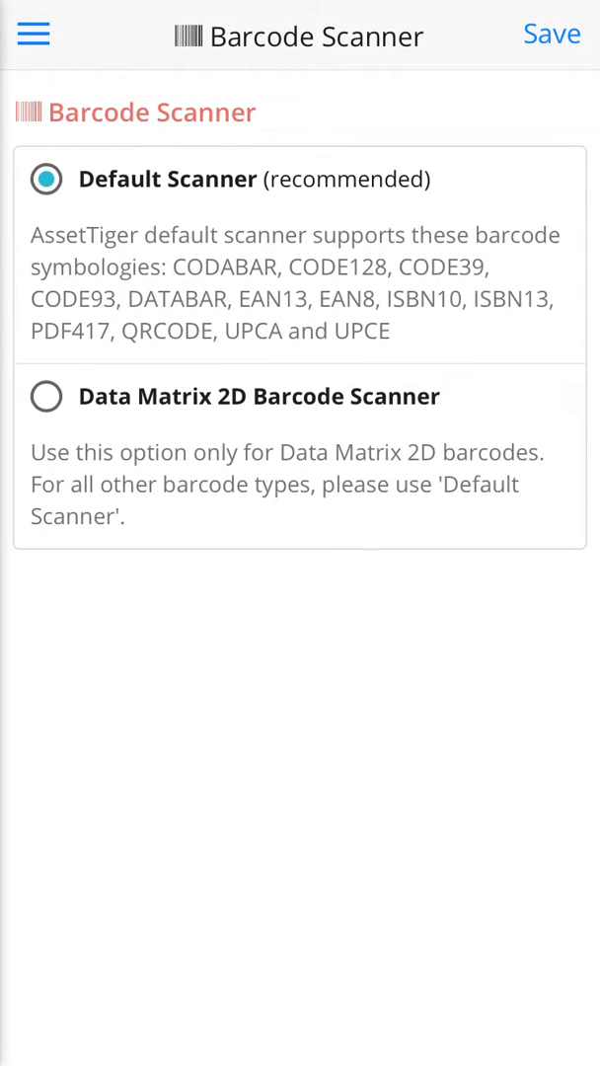
# - Try the Data Matrix 2D scanner, revert to Default Scanner and save the choice
pyautogui.click(48, 397)
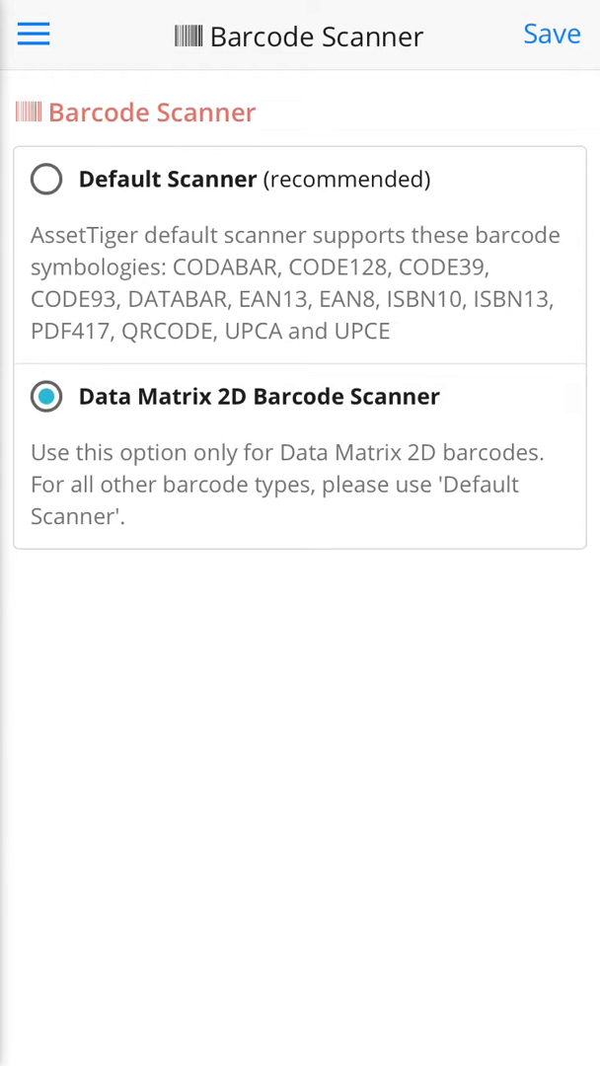
pyautogui.click(47, 178)
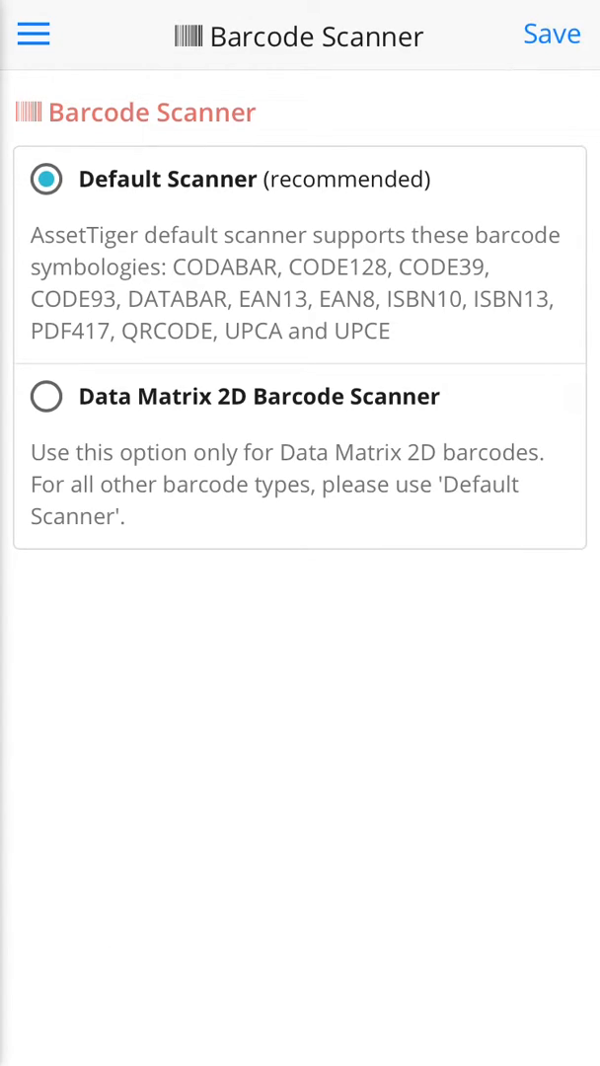
pyautogui.click(34, 36)
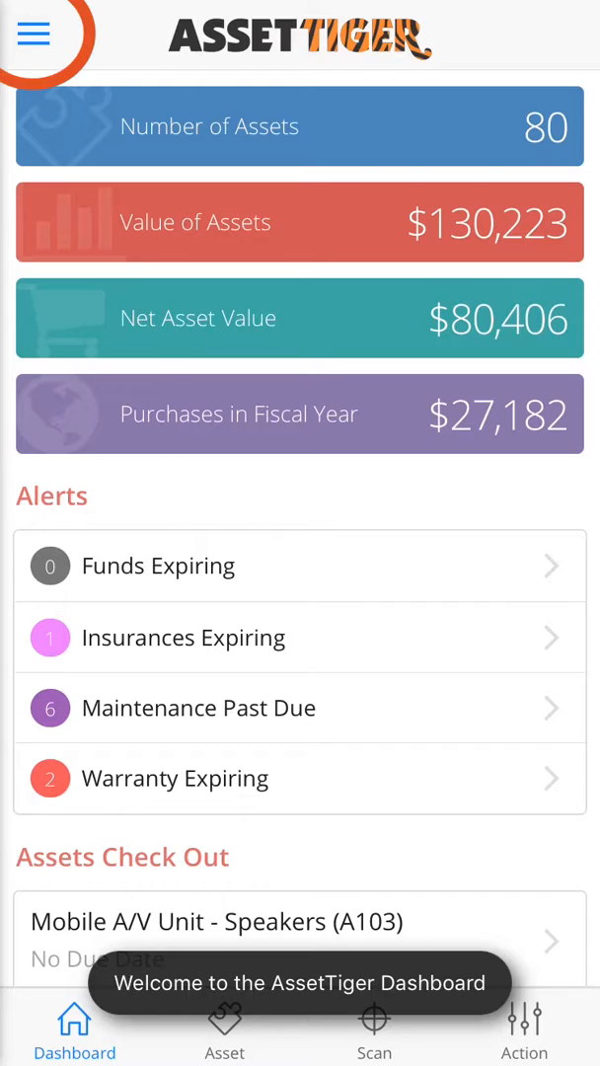
# - Start a new asset in Assets and scan the barcode to fill tag 0005
pyautogui.click(36, 32)
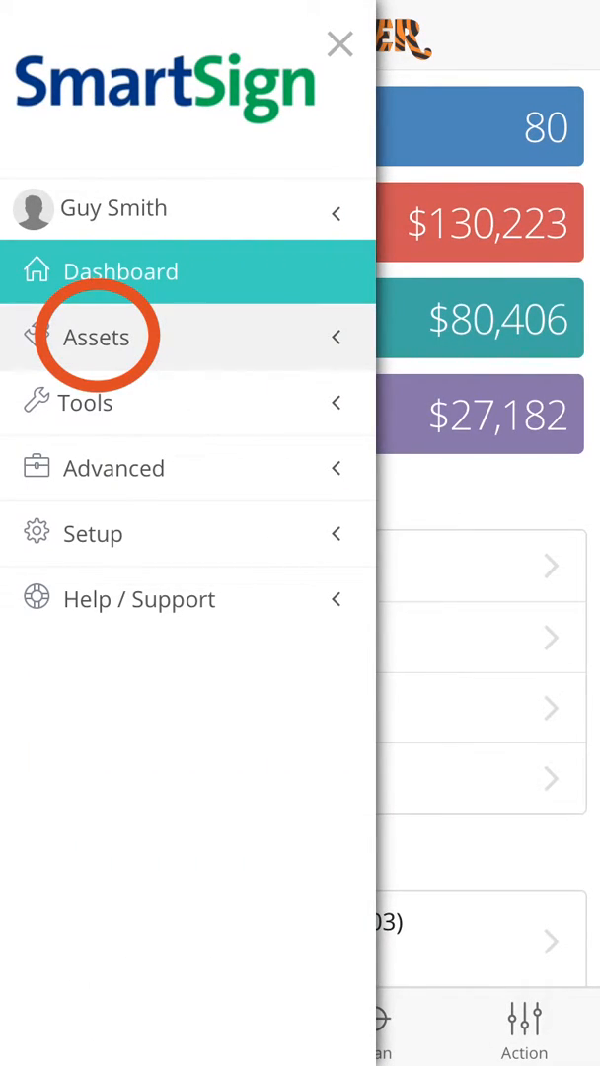
pyautogui.click(339, 44)
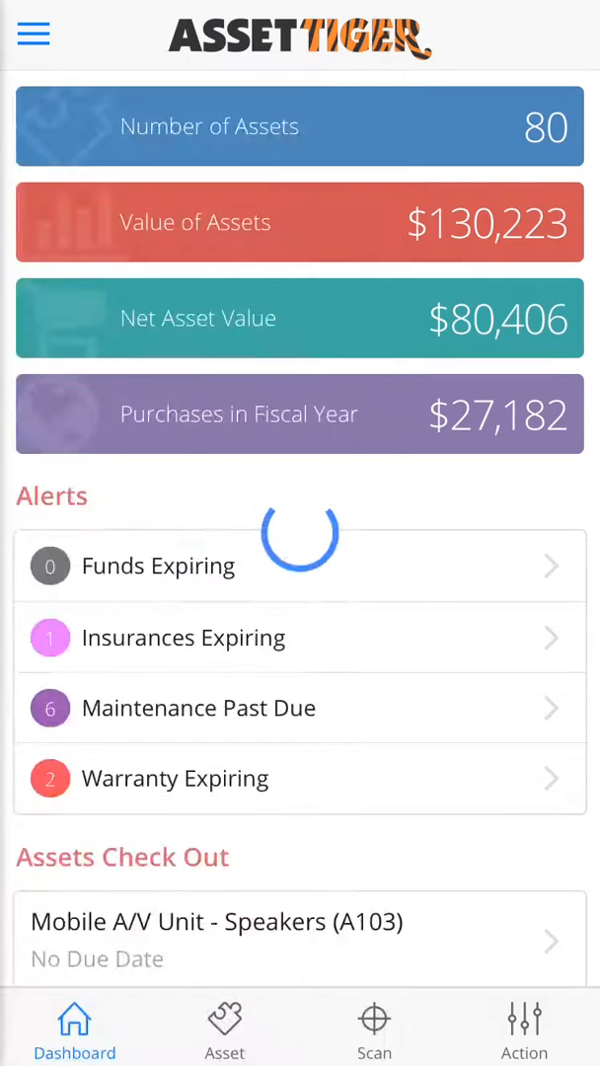
pyautogui.click(225, 1026)
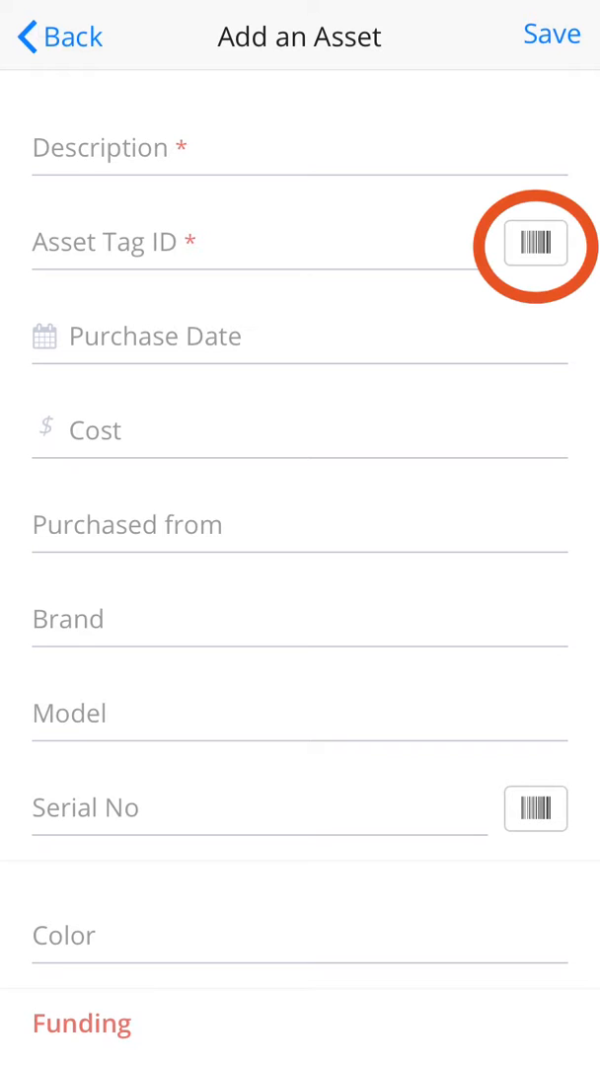
pyautogui.click(534, 245)
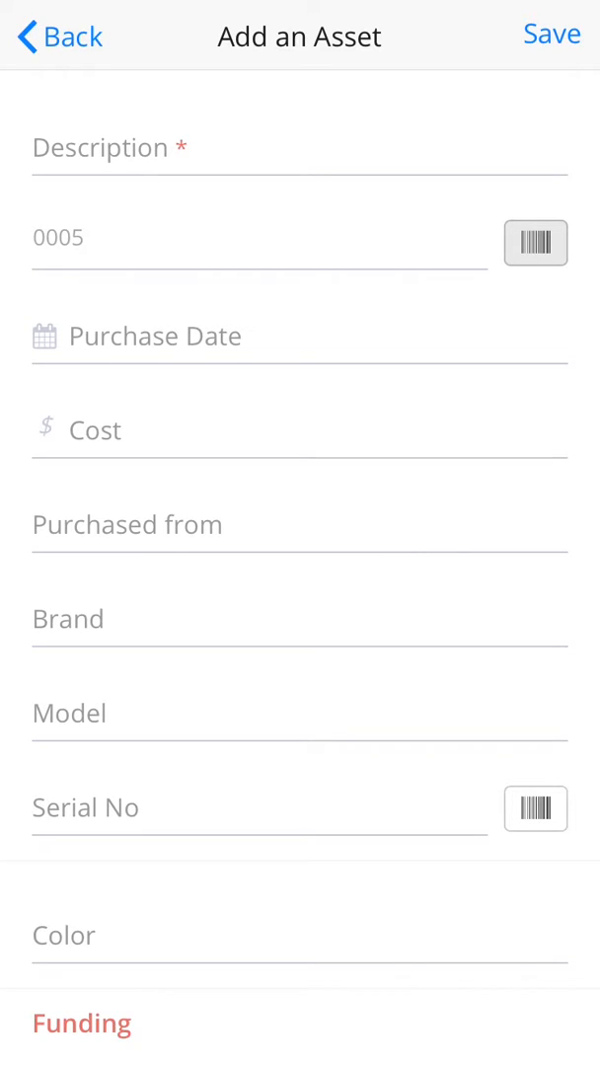
# - Fill description AC Adaptor, purchase Jul 28 2017, Walmart, cost 18, Telnet A1559, and save
pyautogui.click(296, 148)
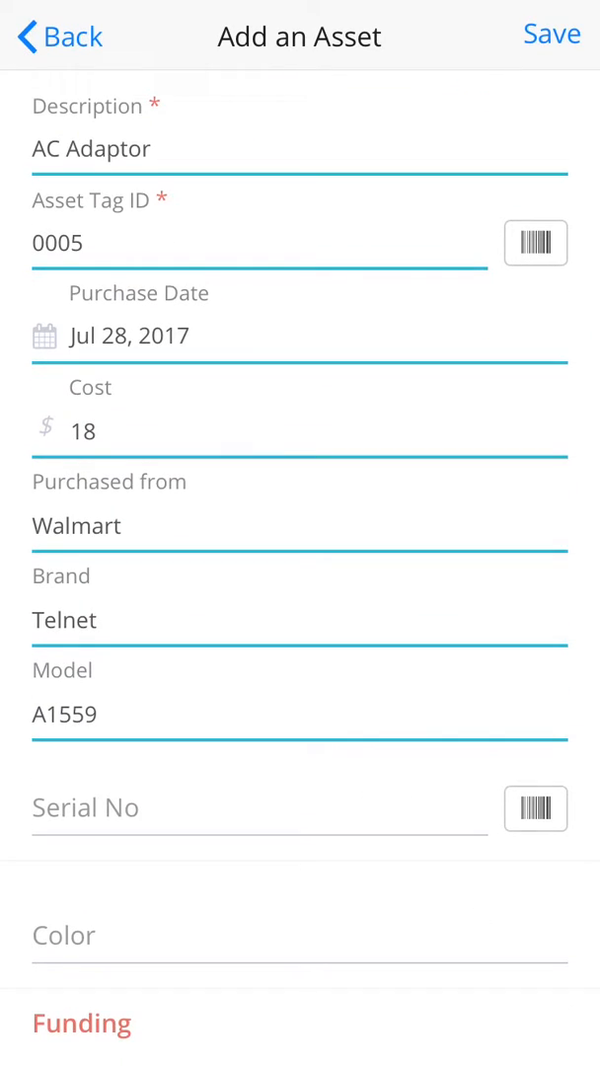
pyautogui.click(553, 36)
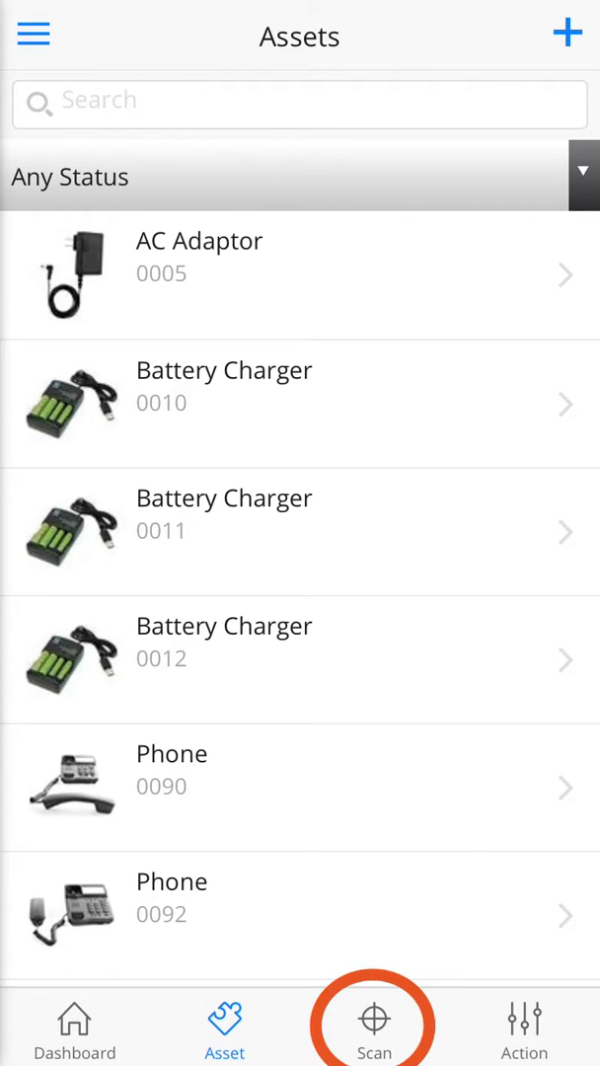
pyautogui.click(375, 1022)
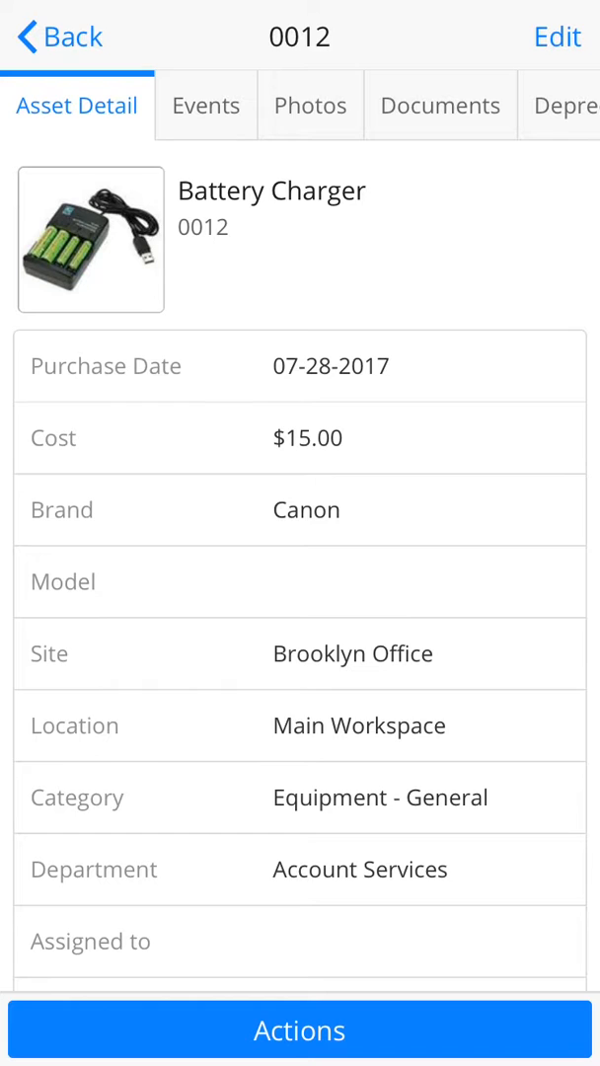
pyautogui.click(51, 35)
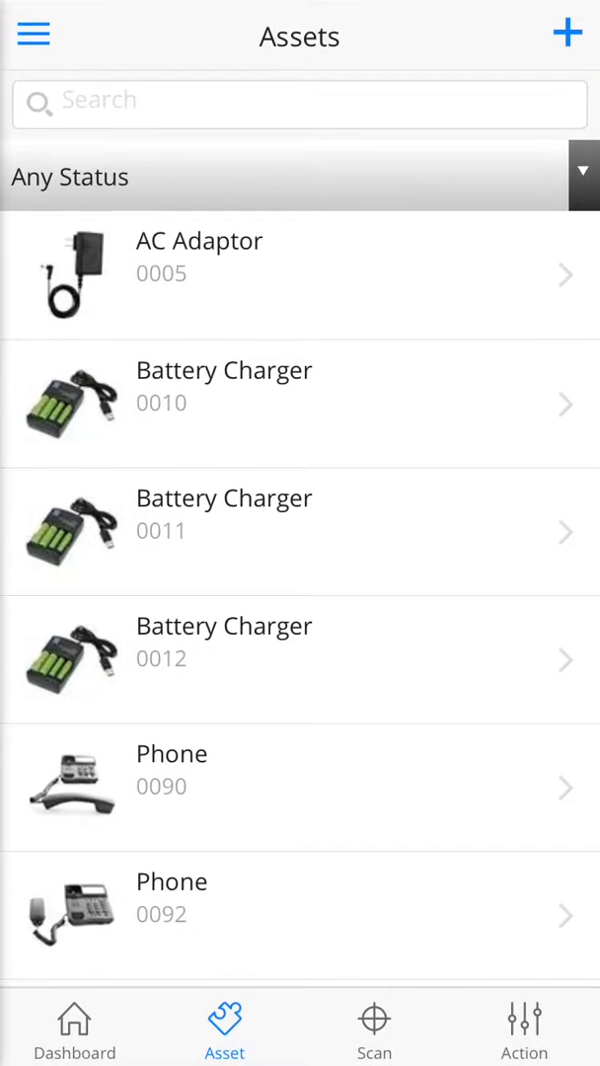
pyautogui.click(375, 1026)
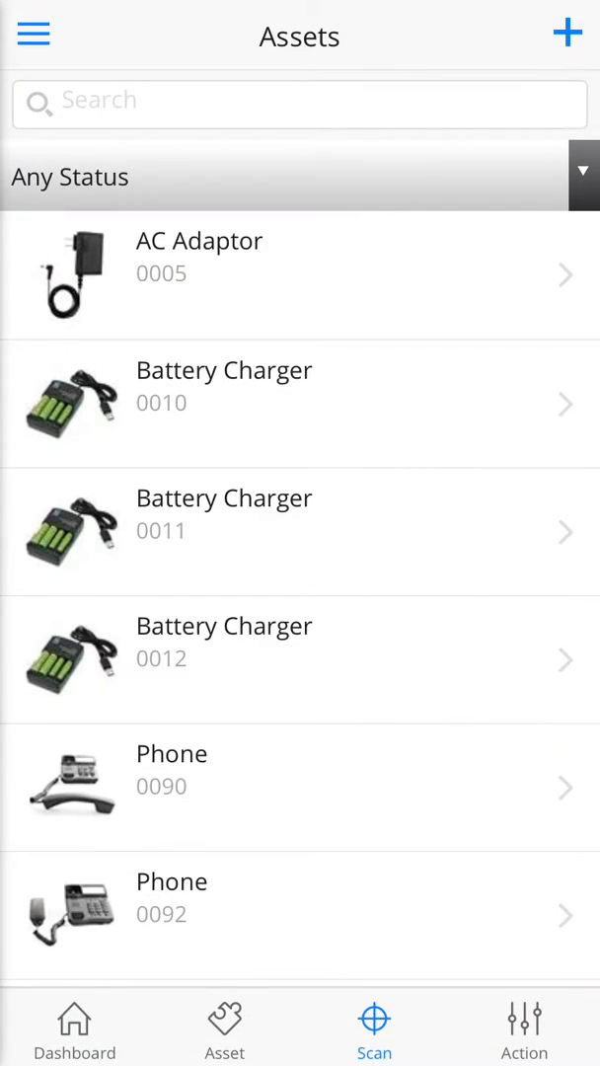
pyautogui.click(568, 32)
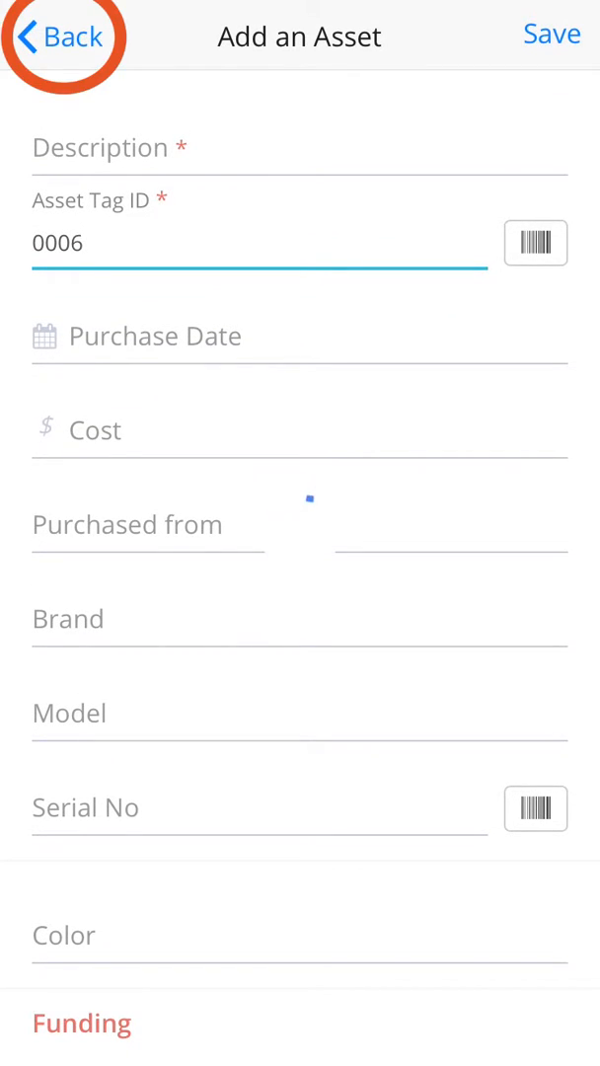
pyautogui.click(59, 36)
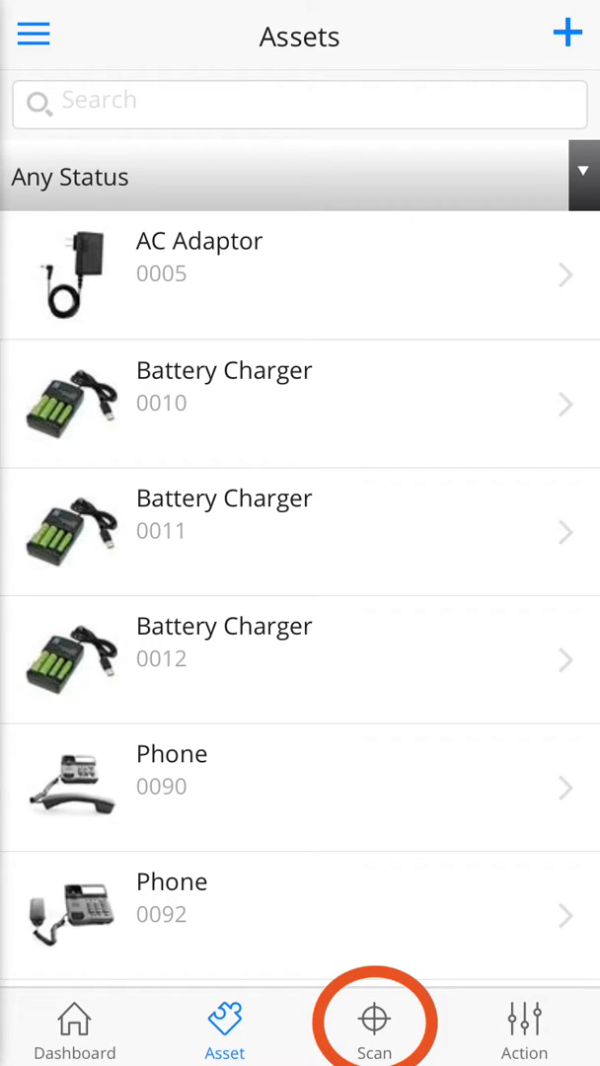
pyautogui.click(375, 1026)
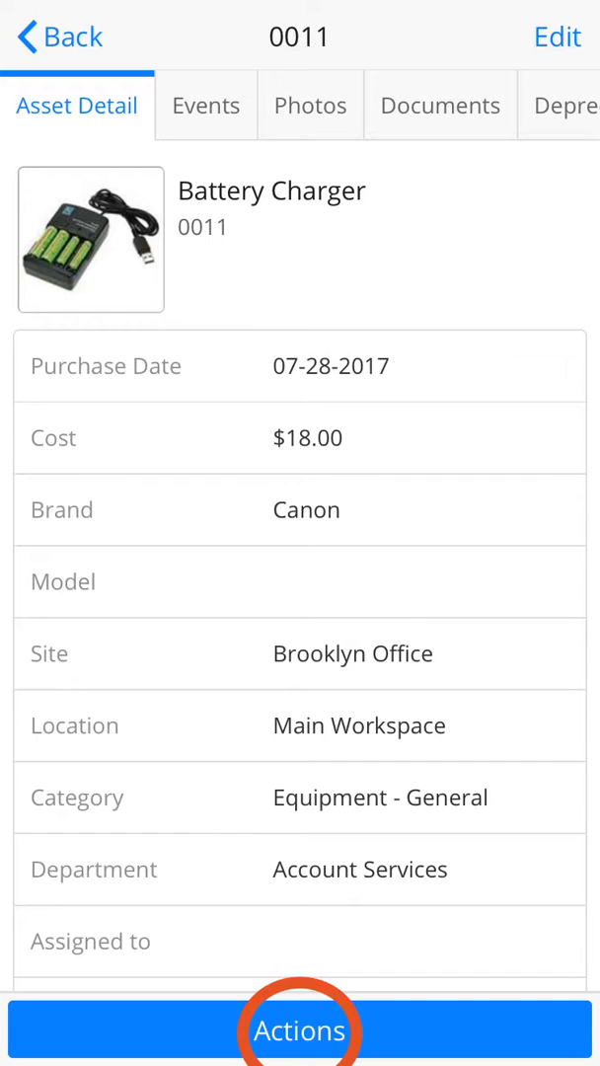
pyautogui.click(300, 1030)
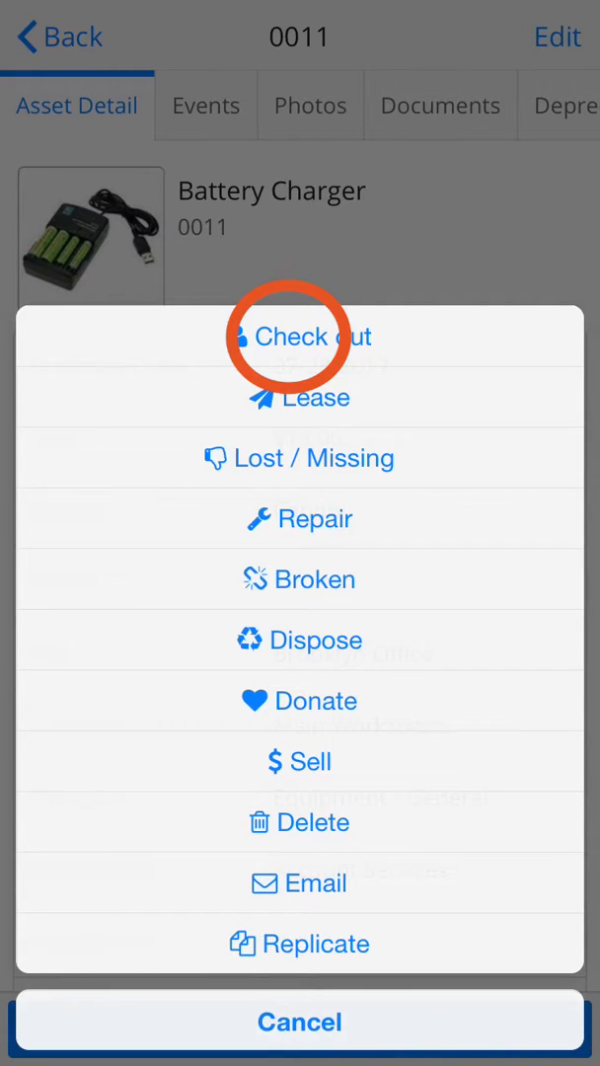
pyautogui.click(300, 335)
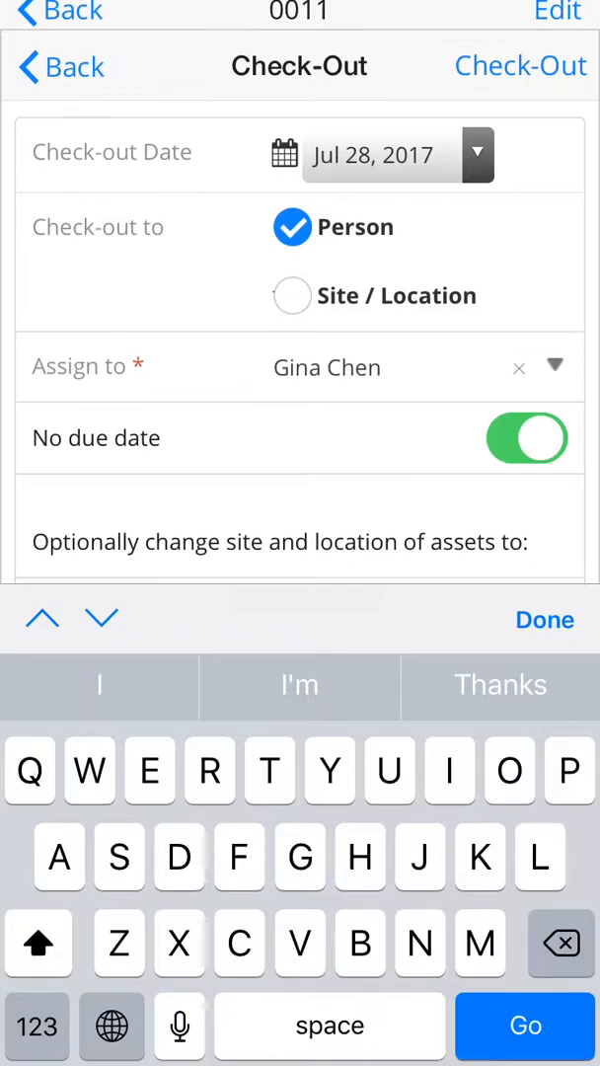
pyautogui.click(544, 620)
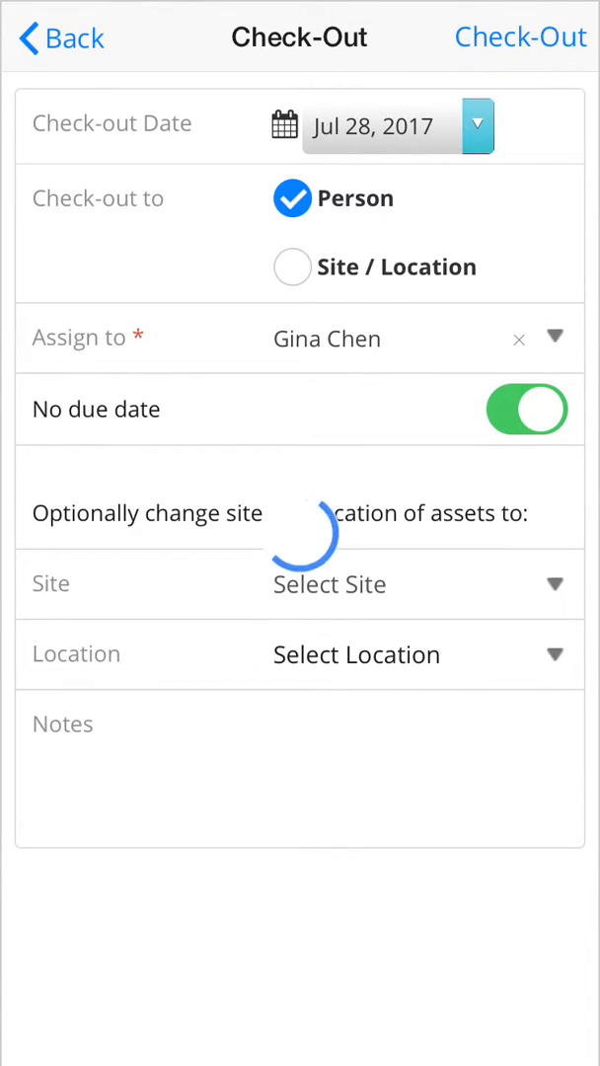
pyautogui.click(521, 35)
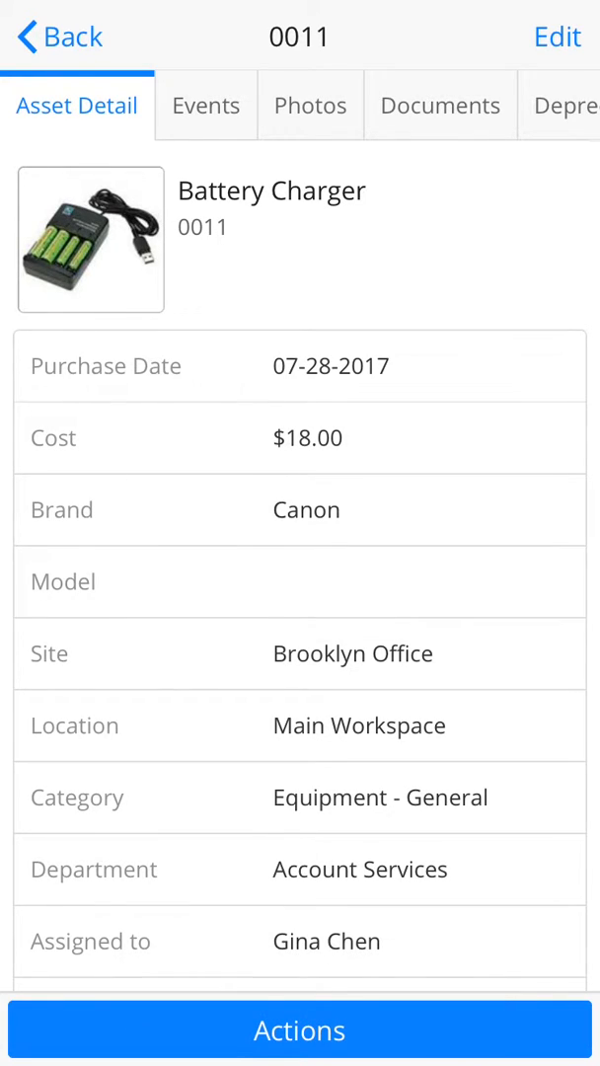
# - Check Battery Charger 0011 back in and return to the assets list
pyautogui.click(299, 1030)
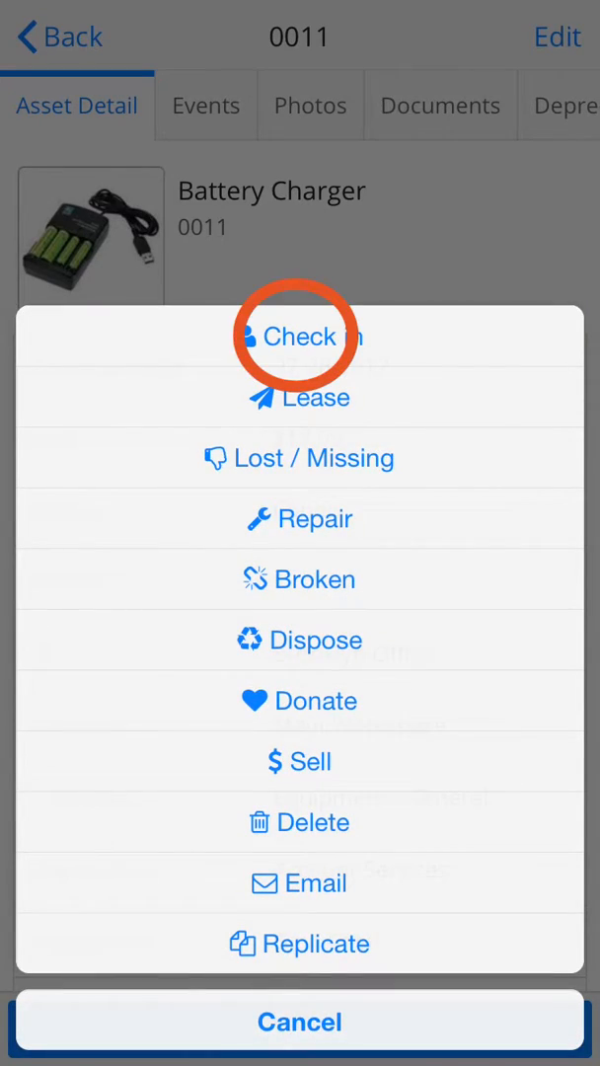
pyautogui.click(298, 336)
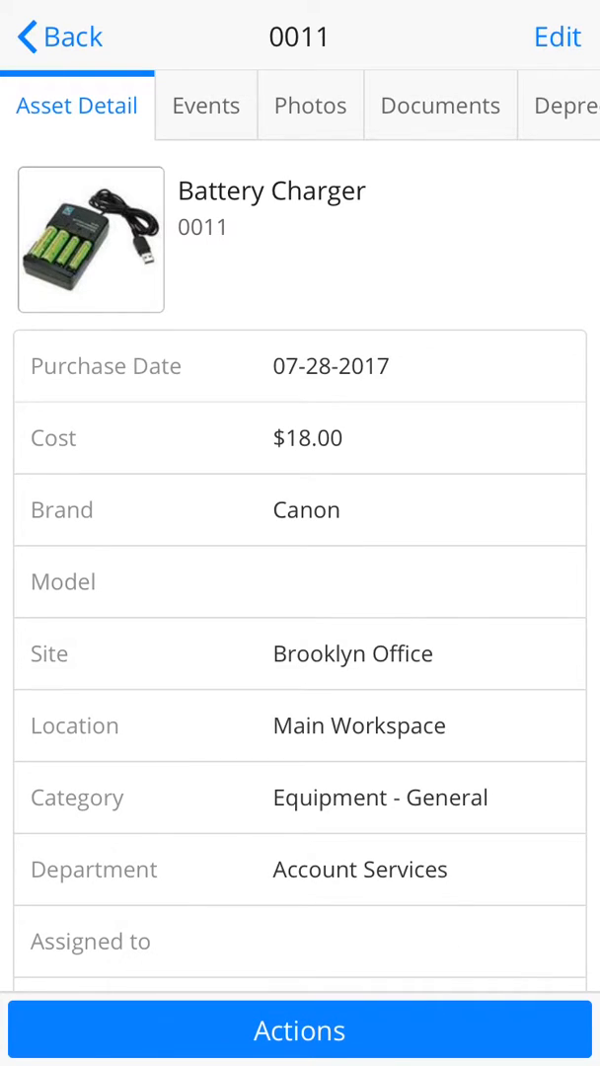
pyautogui.click(49, 36)
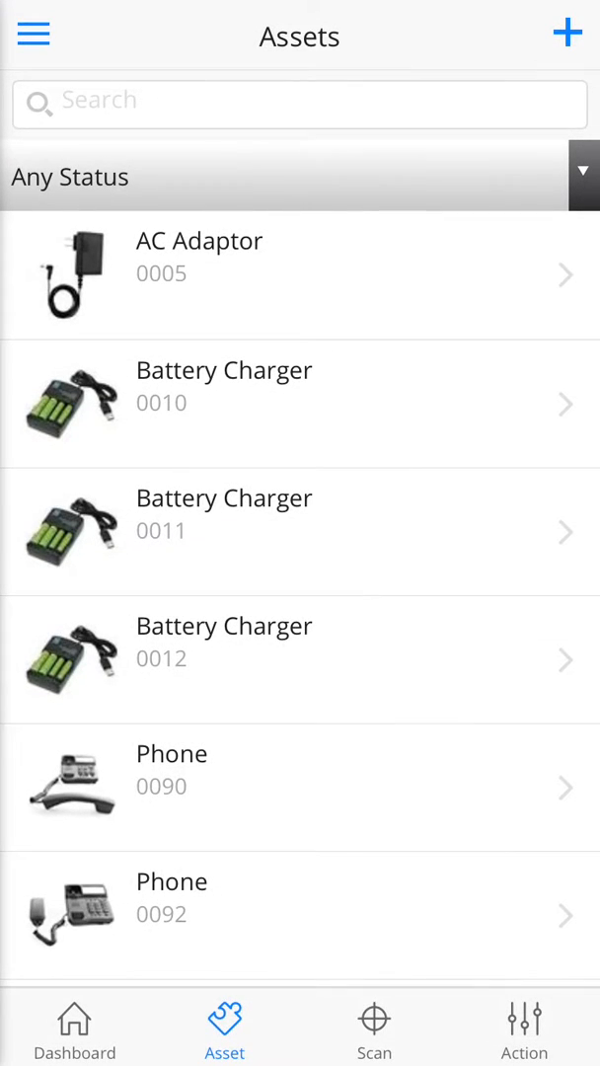
# - Bulk check assets out to a person from the list and finish after the Success alert
pyautogui.click(525, 1026)
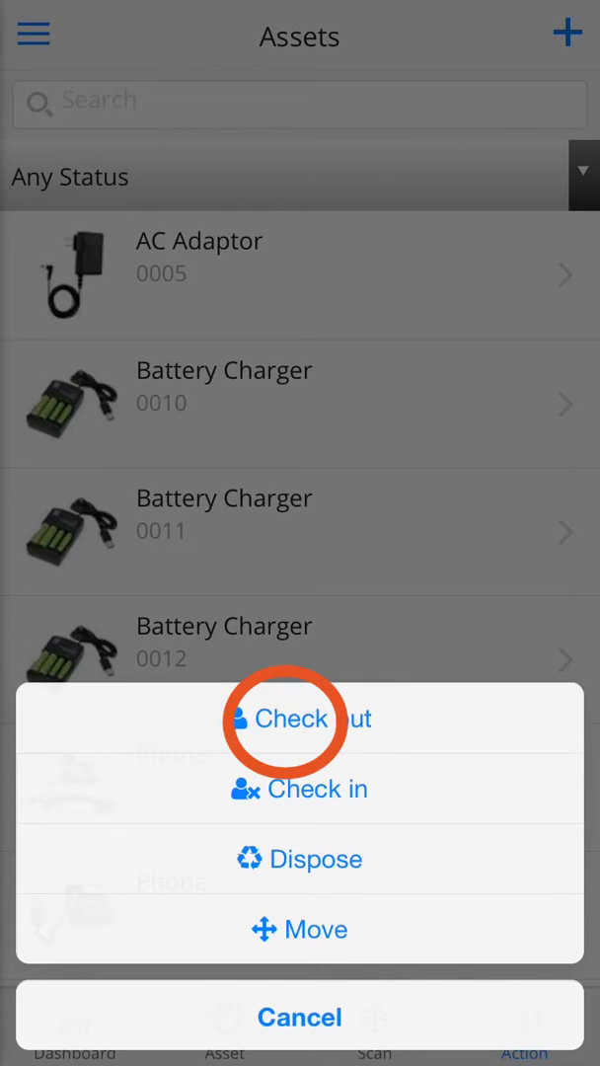
pyautogui.click(300, 718)
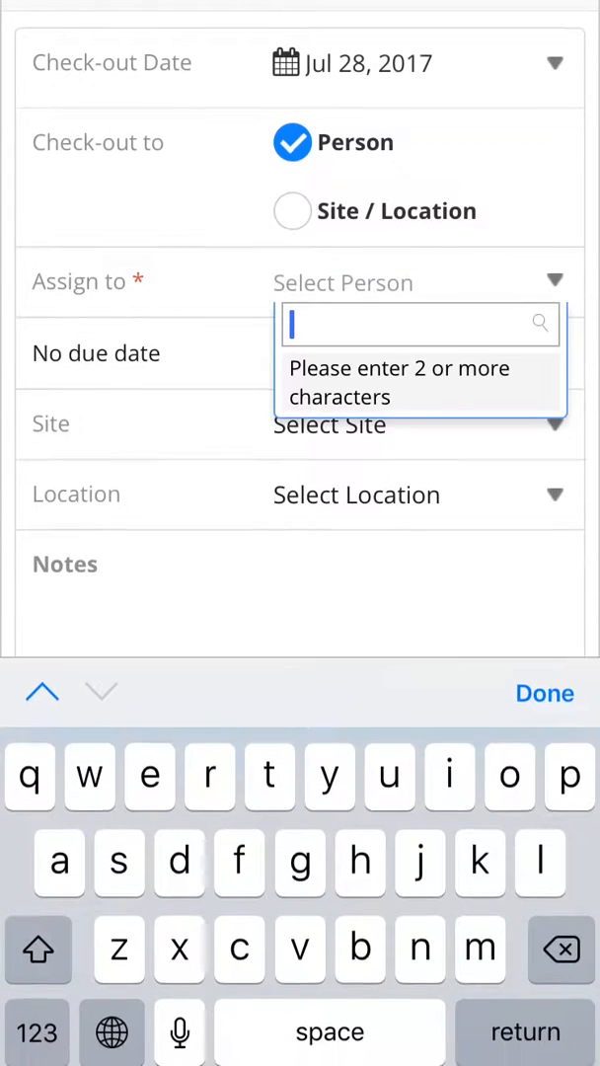
pyautogui.write('h')
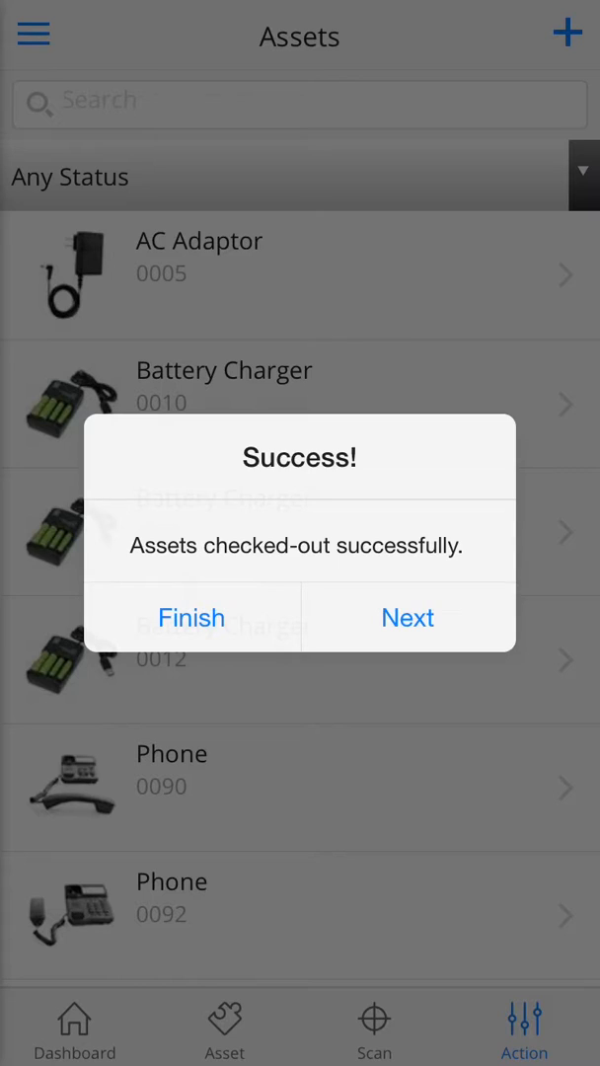
pyautogui.click(191, 615)
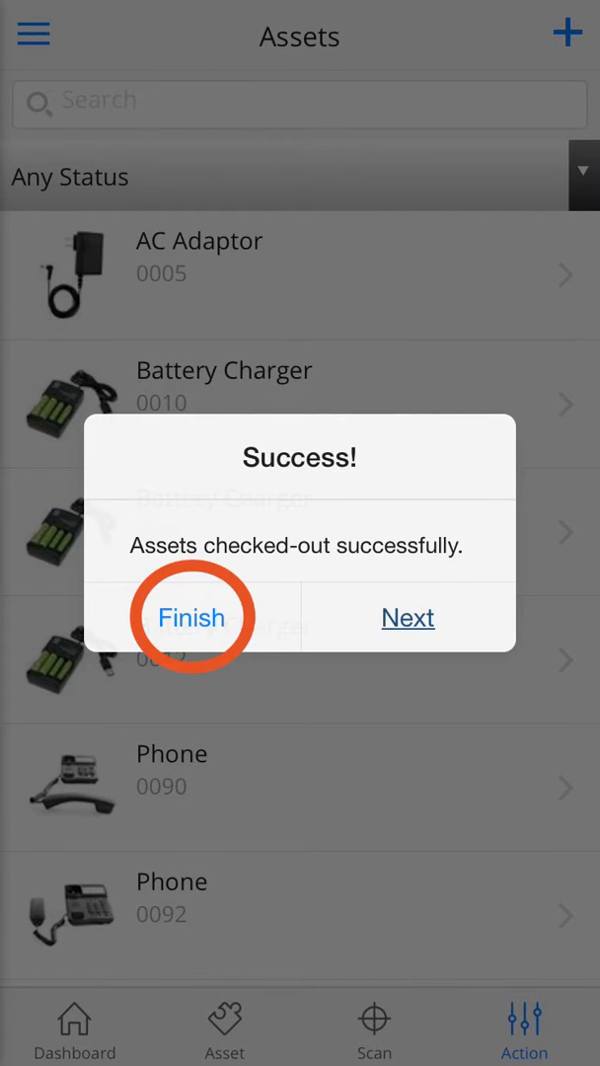
pyautogui.click(191, 615)
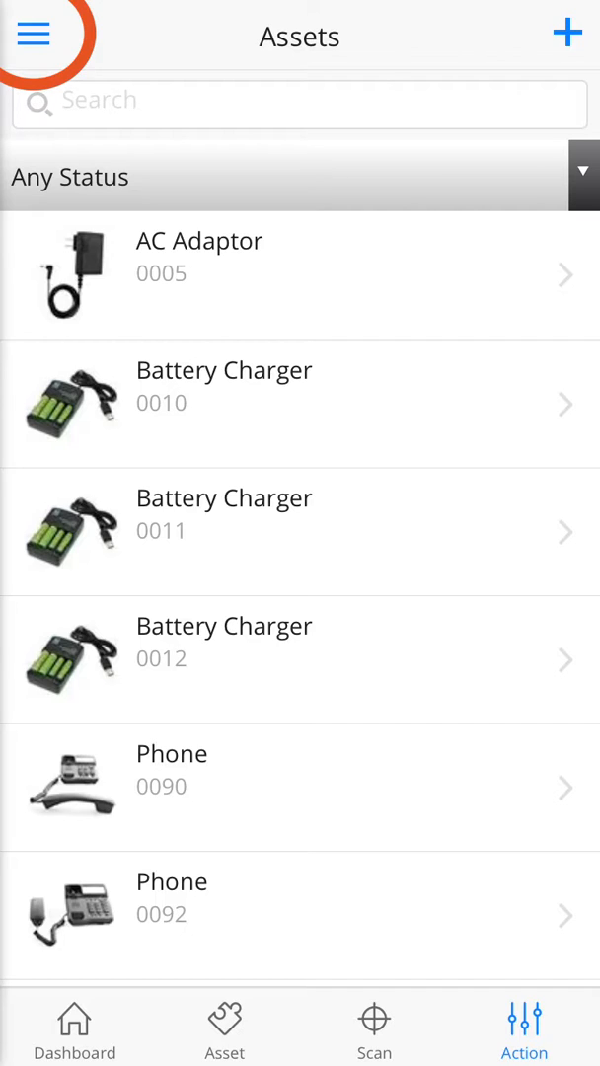
# - Create a new audit named Q4 2017 from the Audit section
pyautogui.click(33, 36)
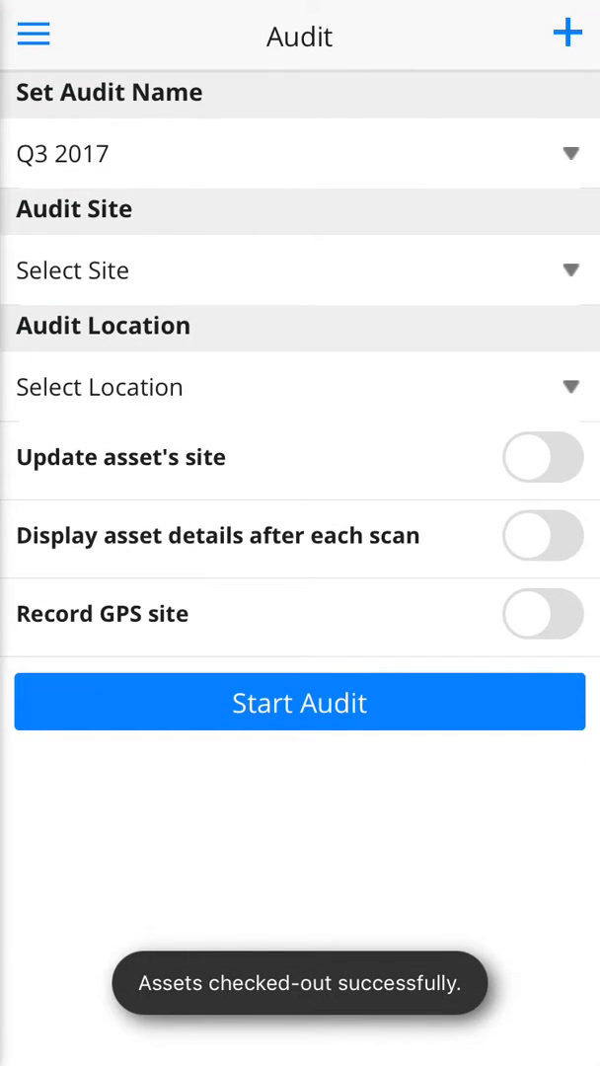
pyautogui.click(568, 32)
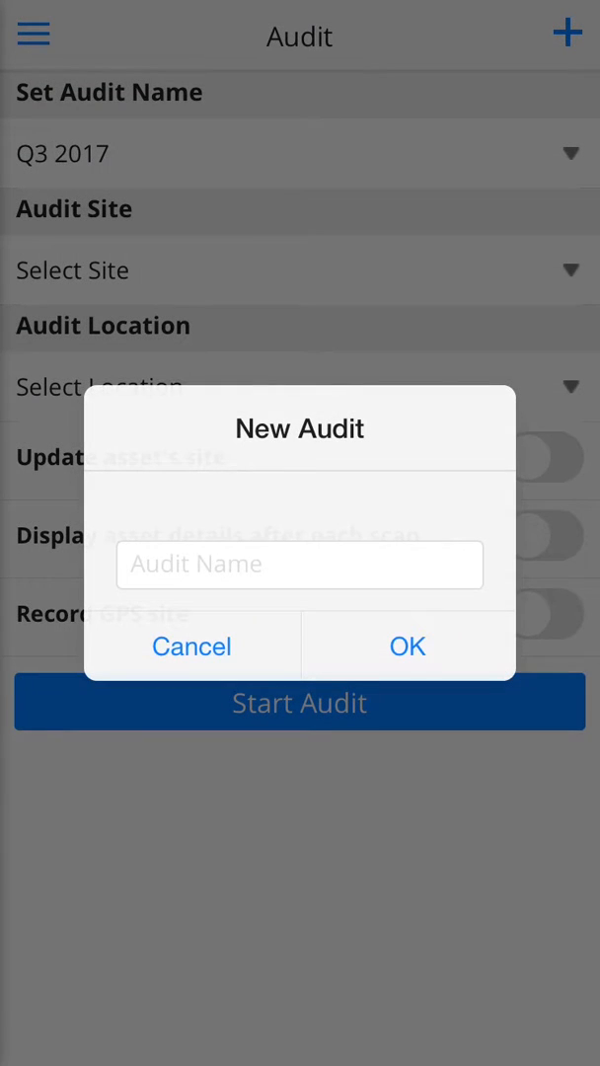
pyautogui.click(300, 565)
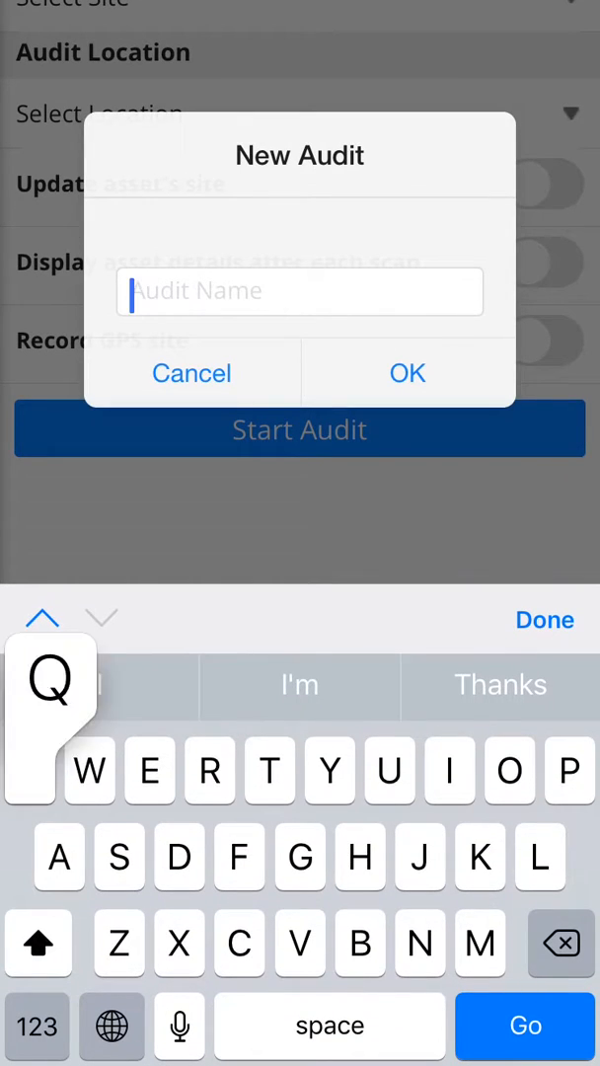
pyautogui.write('Q4')
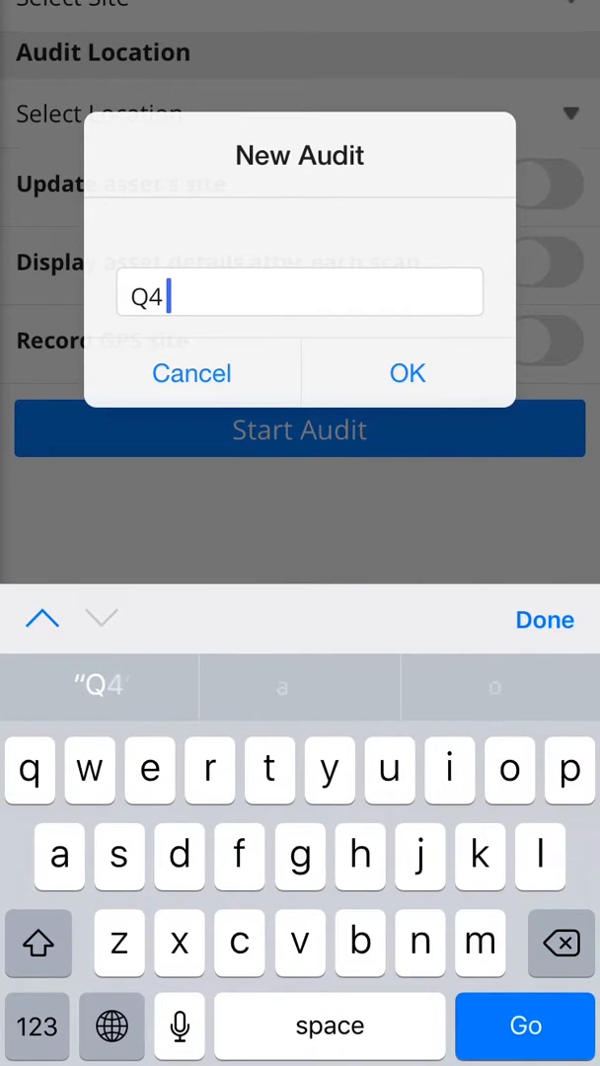
pyautogui.write('20')
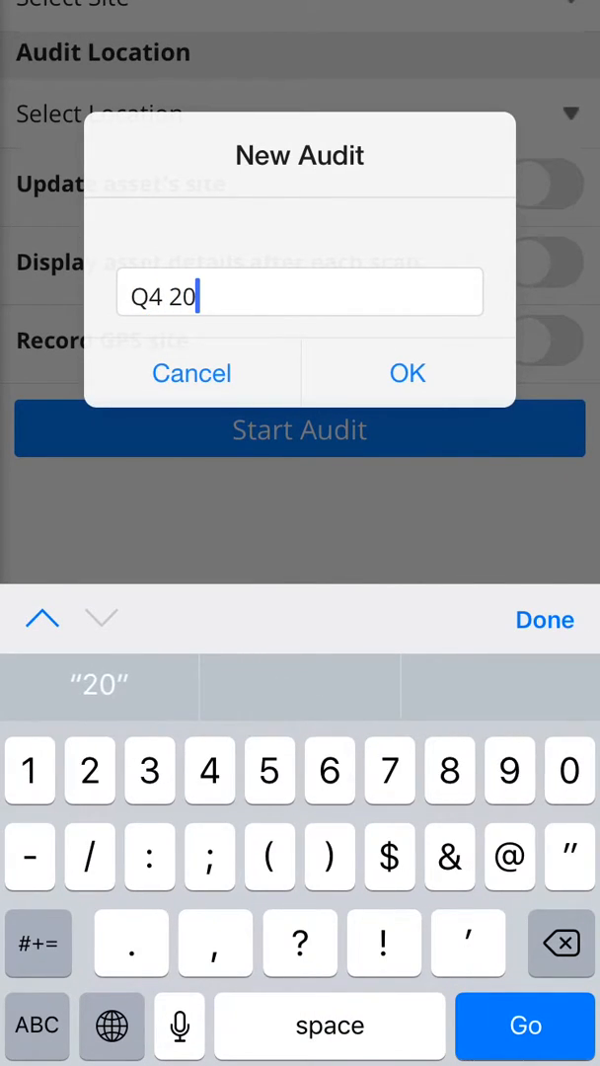
pyautogui.click(406, 373)
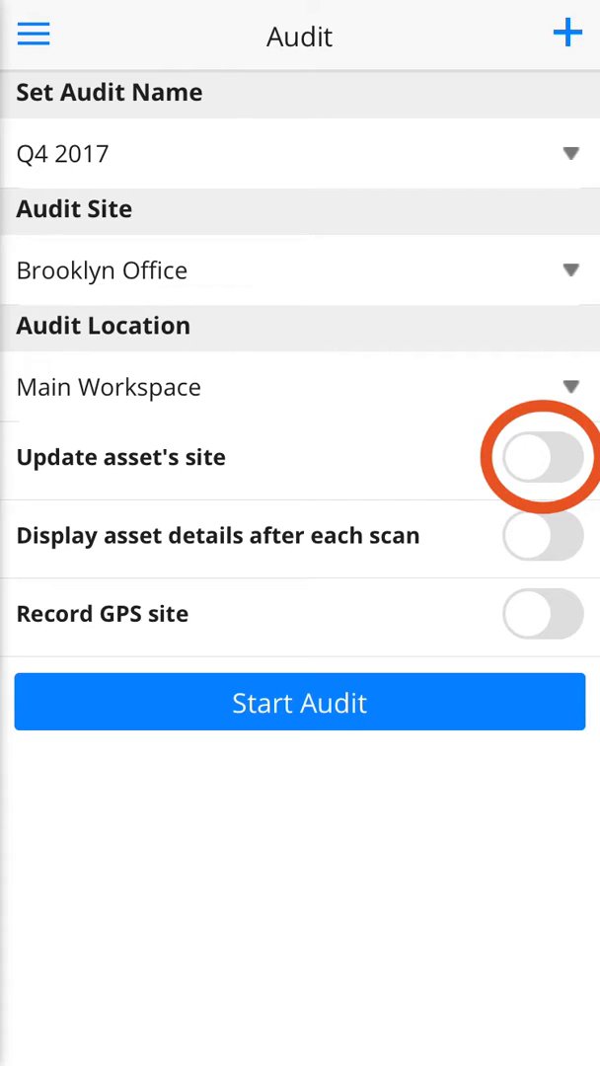
# - With site Brooklyn Office / Main Workspace, turn on Update asset's site and start the audit
pyautogui.click(541, 458)
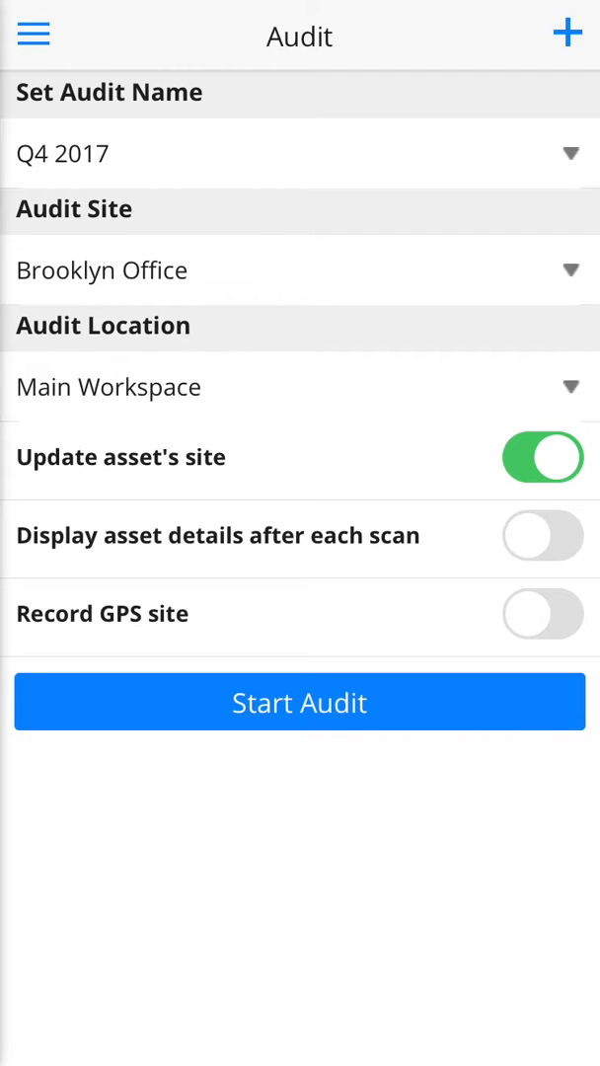
pyautogui.click(300, 702)
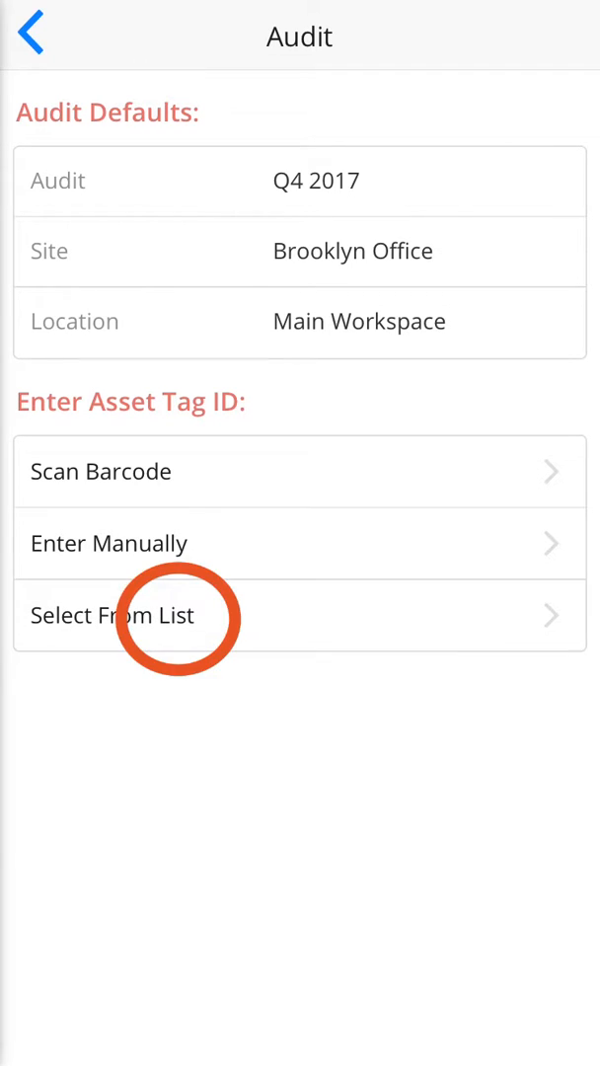
# - Audit the three Desktop Computers via Select From List and dismiss the success message
pyautogui.click(110, 616)
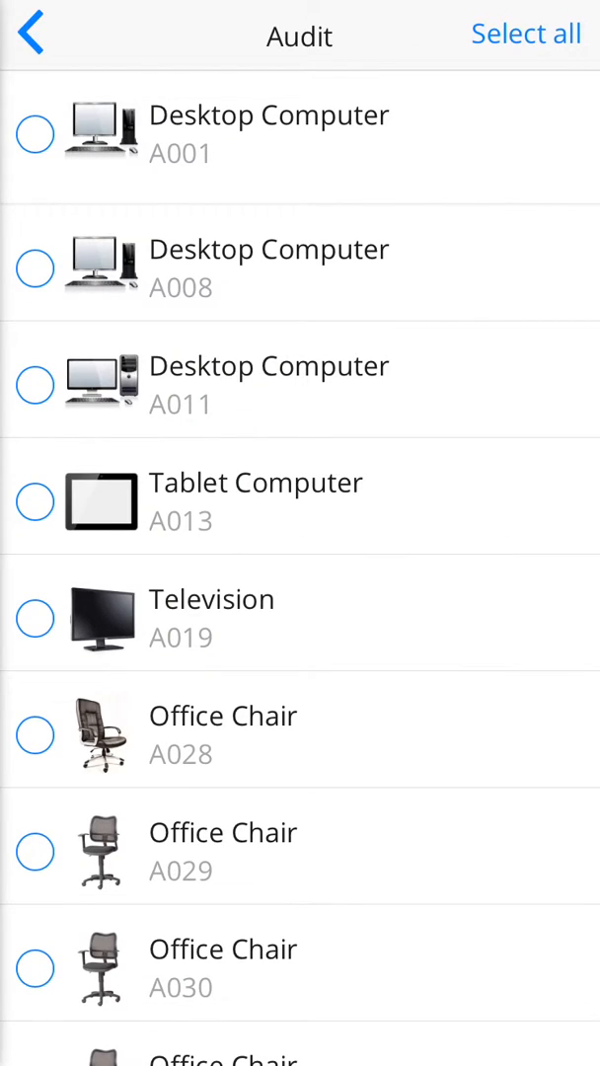
pyautogui.click(36, 383)
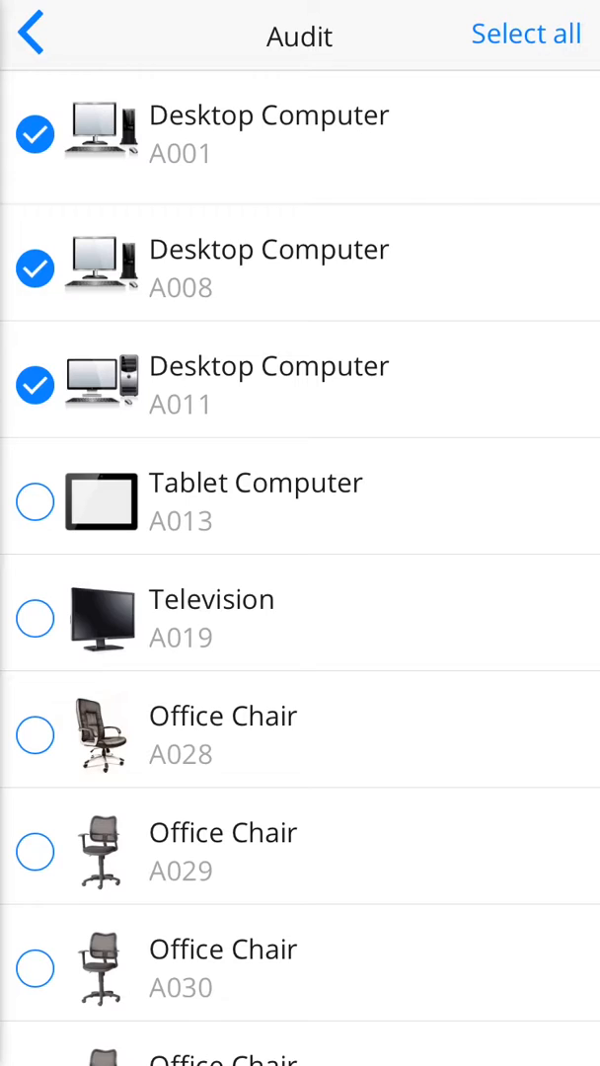
pyautogui.scroll(-3)
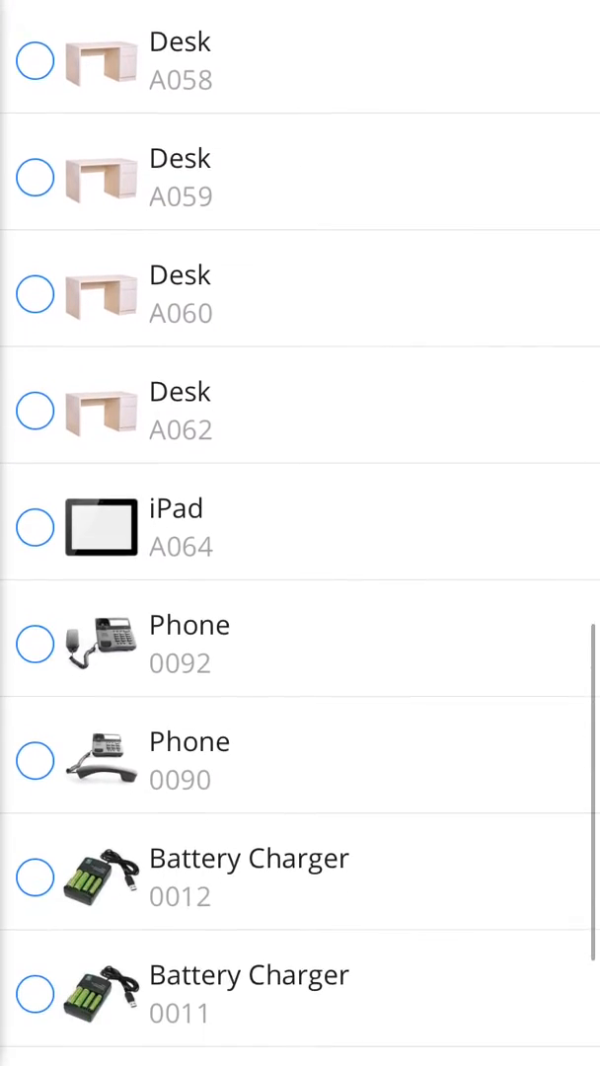
pyautogui.scroll(-3)
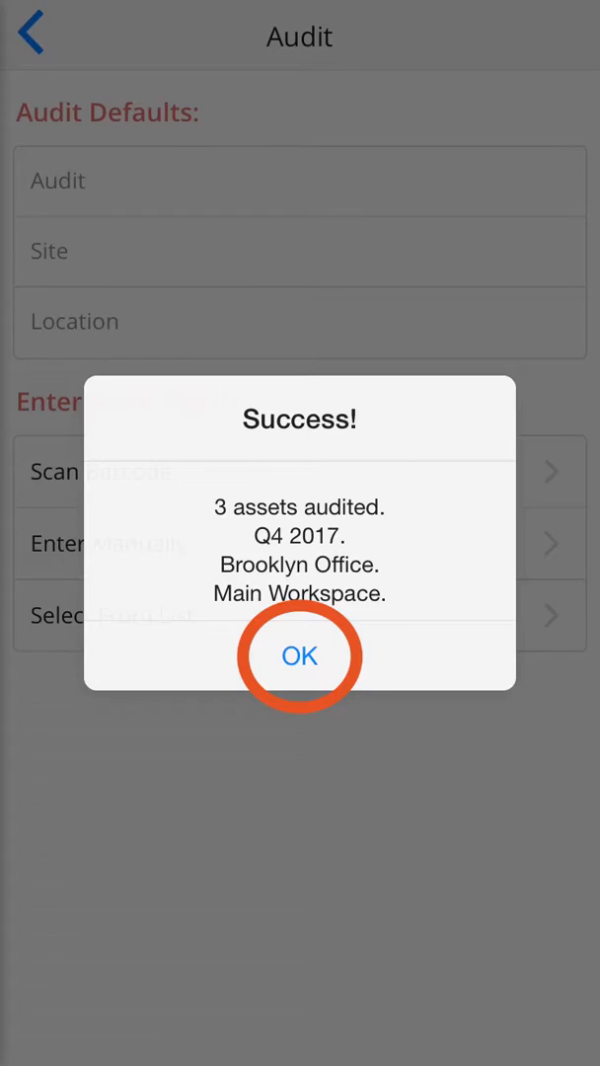
pyautogui.click(300, 655)
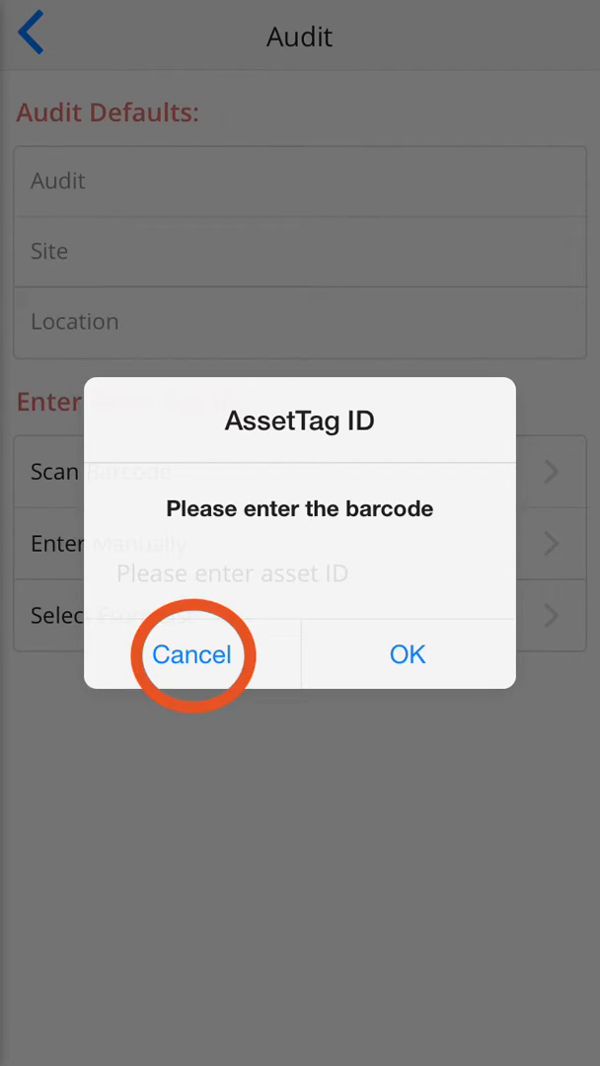
# - Cancel manual tag entry, audit one more asset and dismiss its success message
pyautogui.click(193, 653)
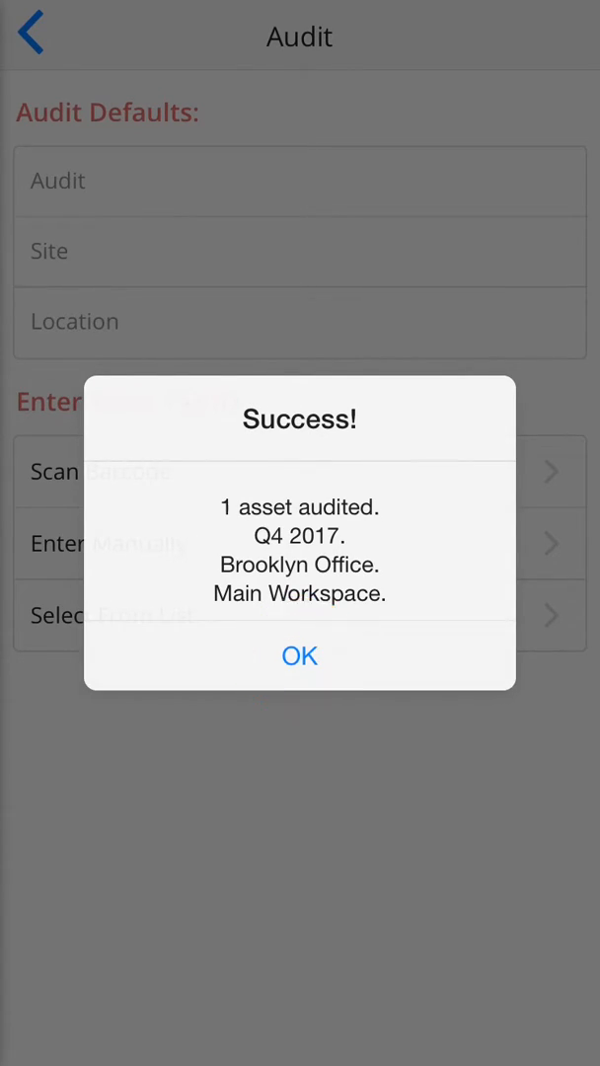
pyautogui.click(299, 656)
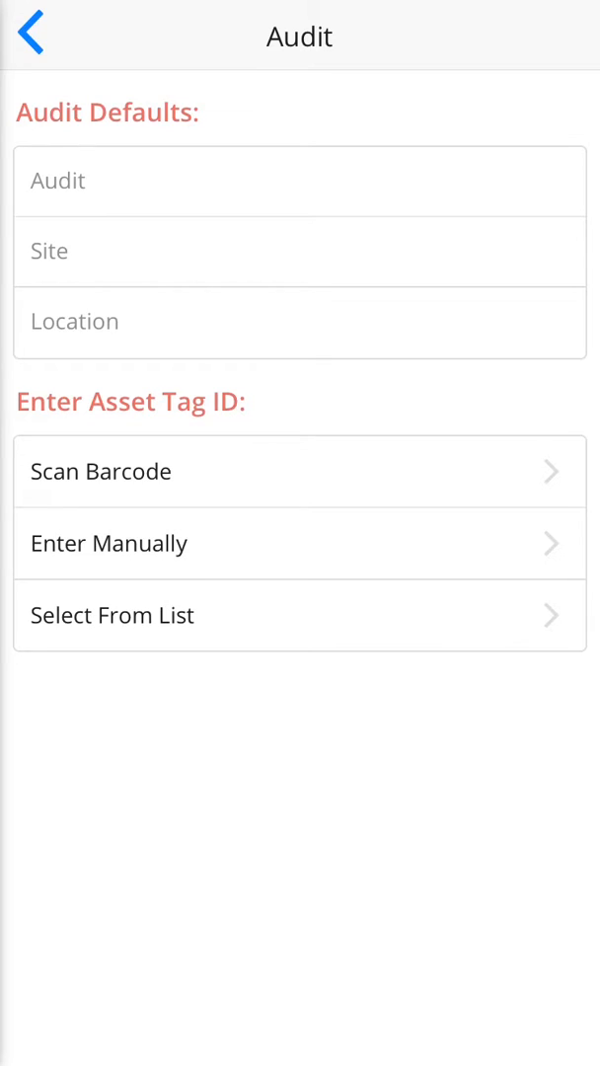